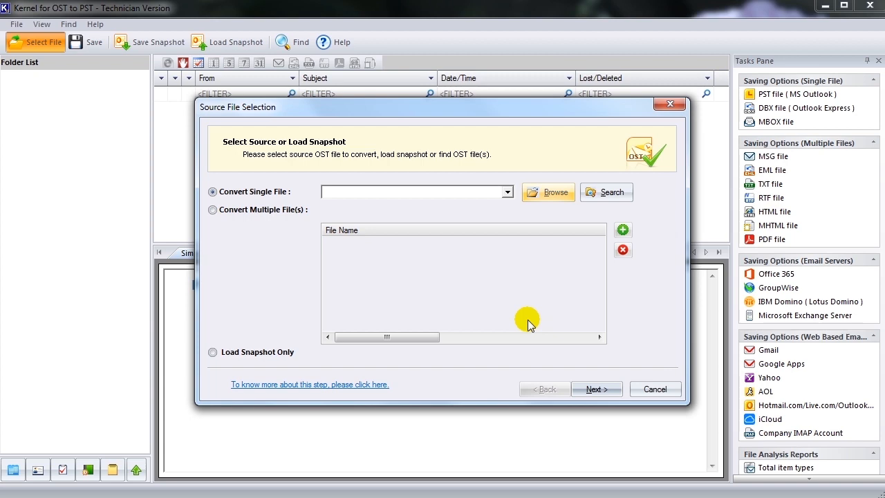
pyautogui.moveTo(440, 303)
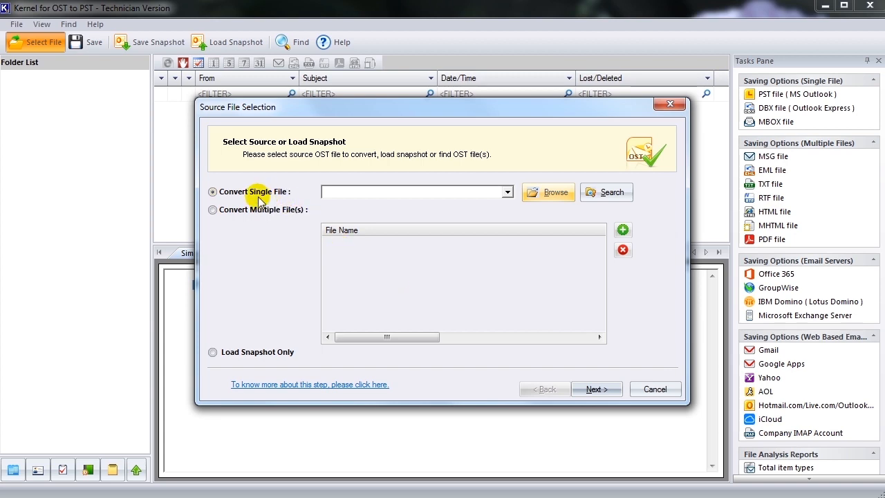
pyautogui.moveTo(235, 210)
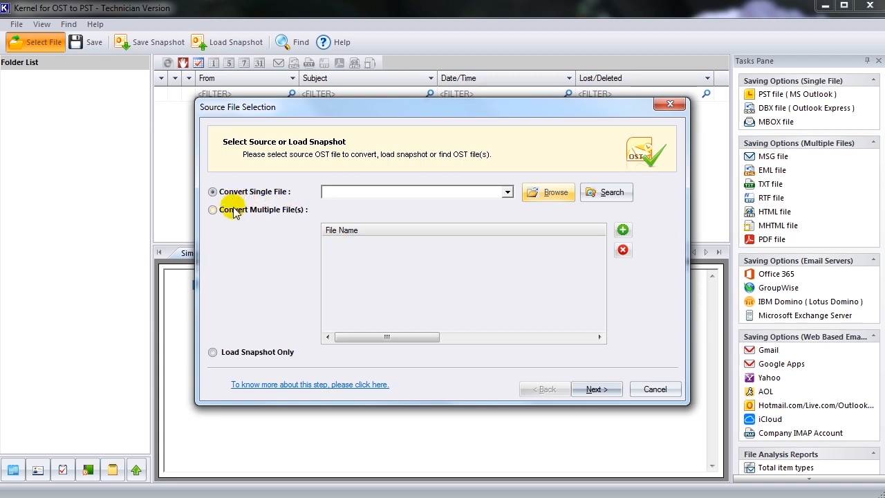
# - Select Convert Single File, locate the OST via Search on the chosen drive, and scan it
pyautogui.click(213, 210)
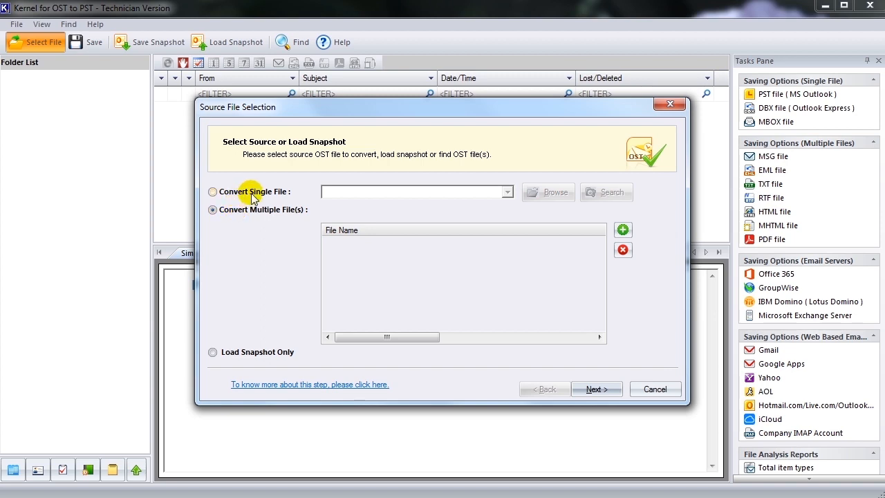
pyautogui.click(213, 190)
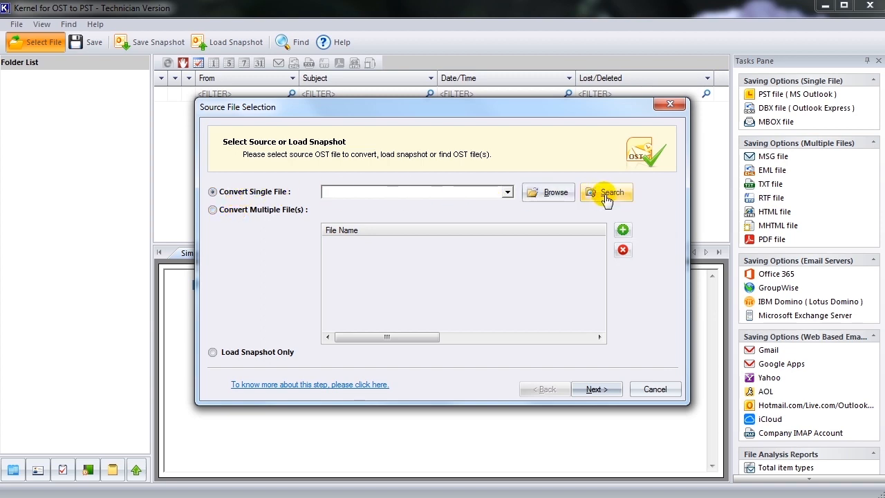
pyautogui.click(606, 193)
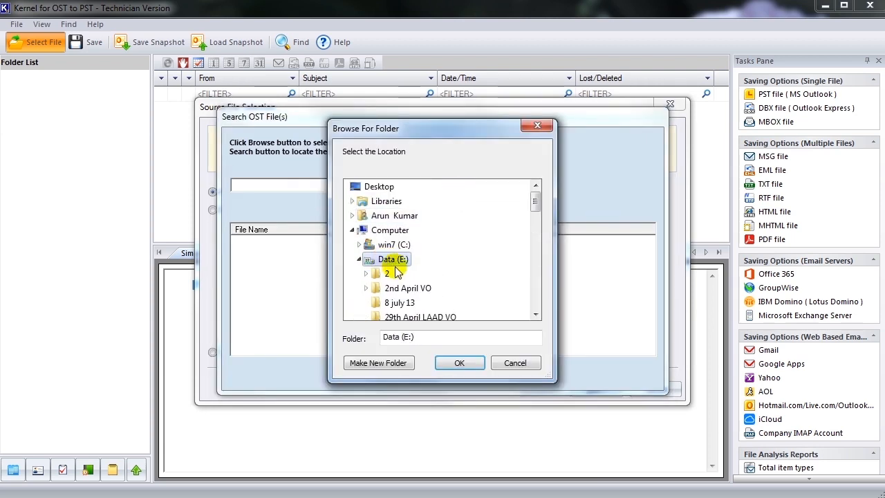
pyautogui.click(459, 362)
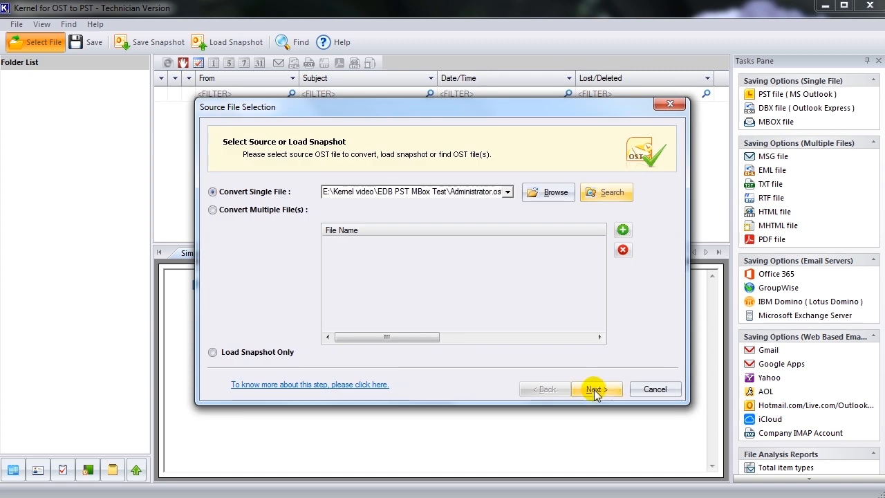
pyautogui.click(596, 390)
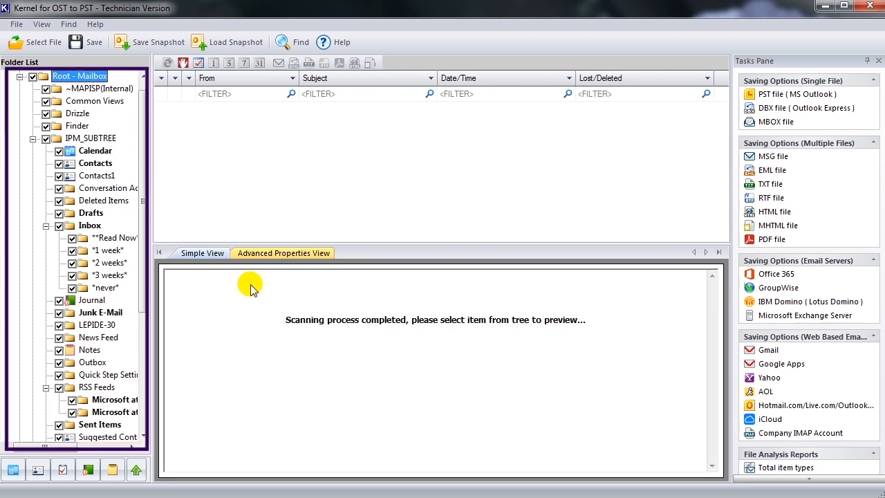
# - Preview the Inbox's FW: test subject message in Advanced Properties View, then back in Simple View
pyautogui.click(90, 225)
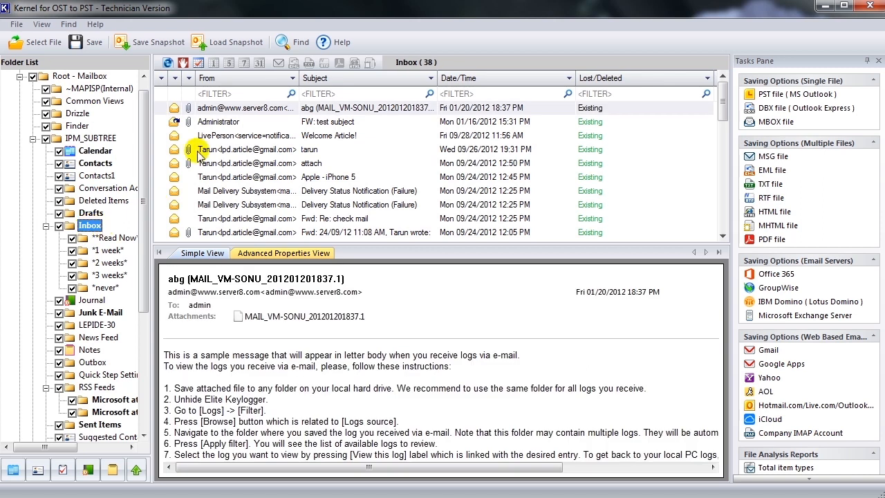
pyautogui.click(218, 121)
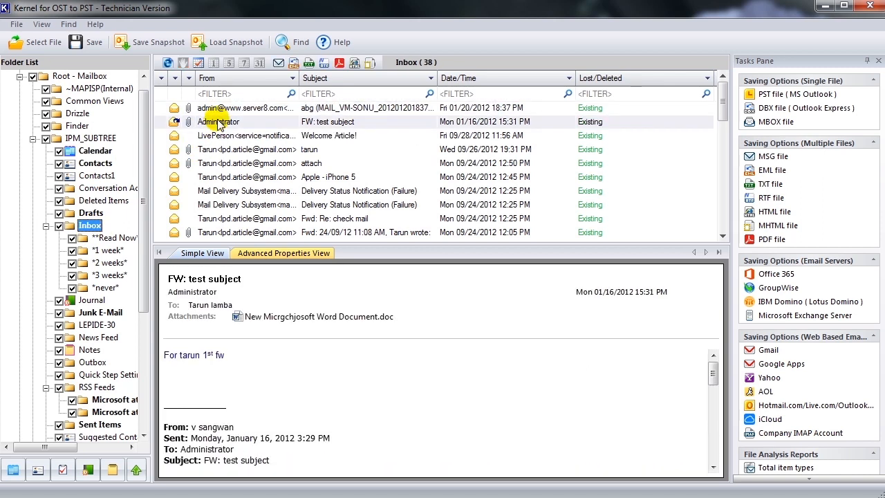
pyautogui.moveTo(313, 278)
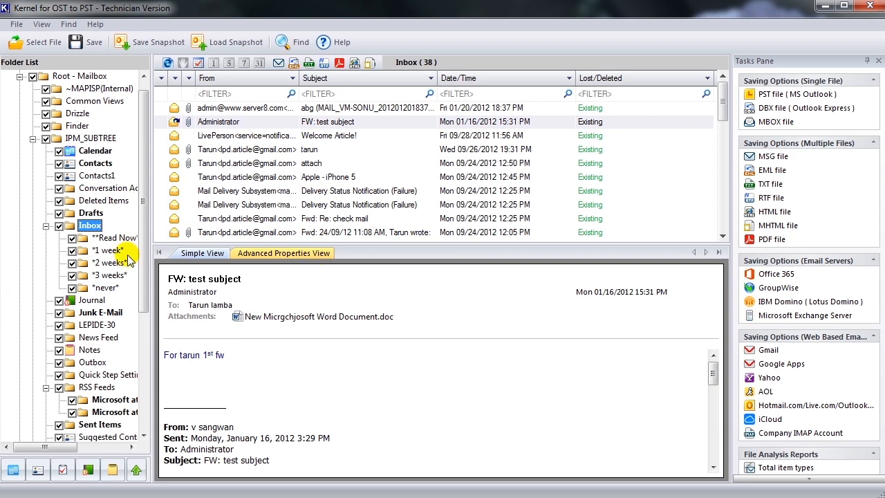
pyautogui.click(282, 252)
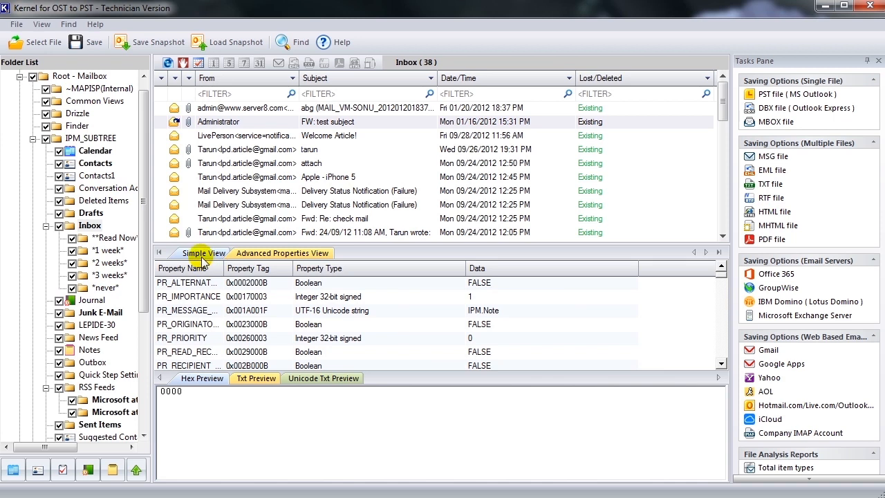
pyautogui.click(202, 252)
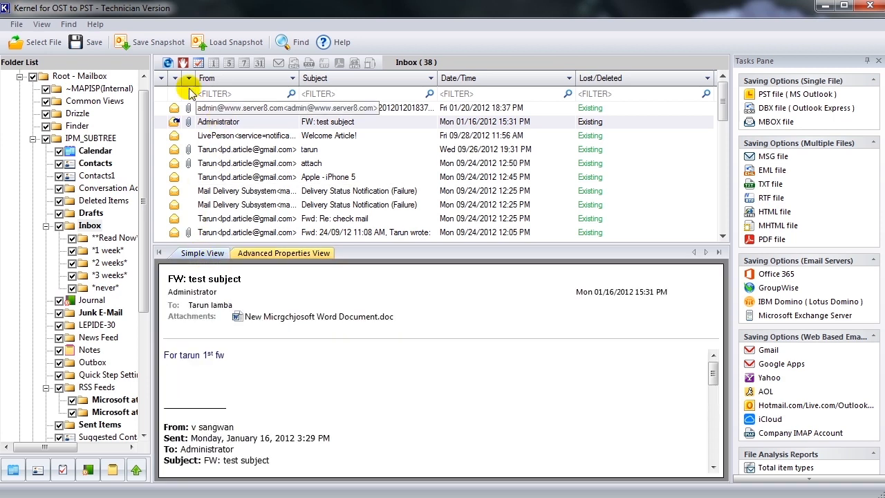
pyautogui.click(149, 41)
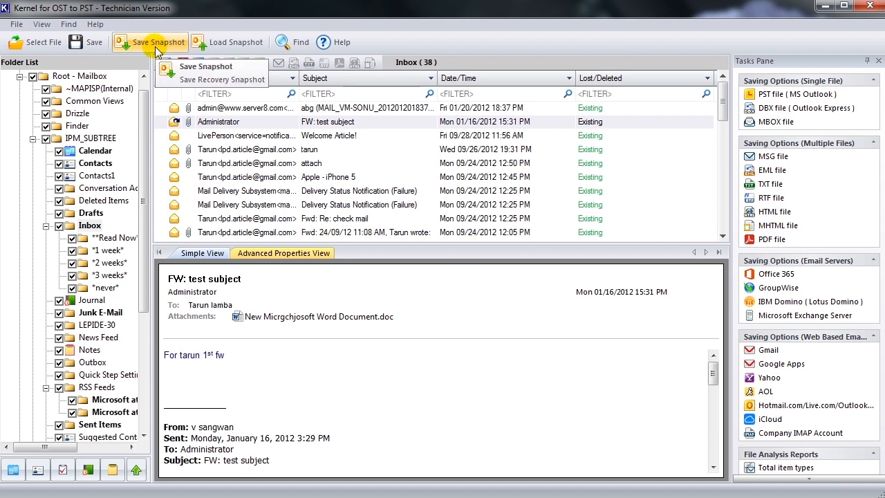
# - Save a scan snapshot named 'snap1' to the Desktop
pyautogui.click(205, 66)
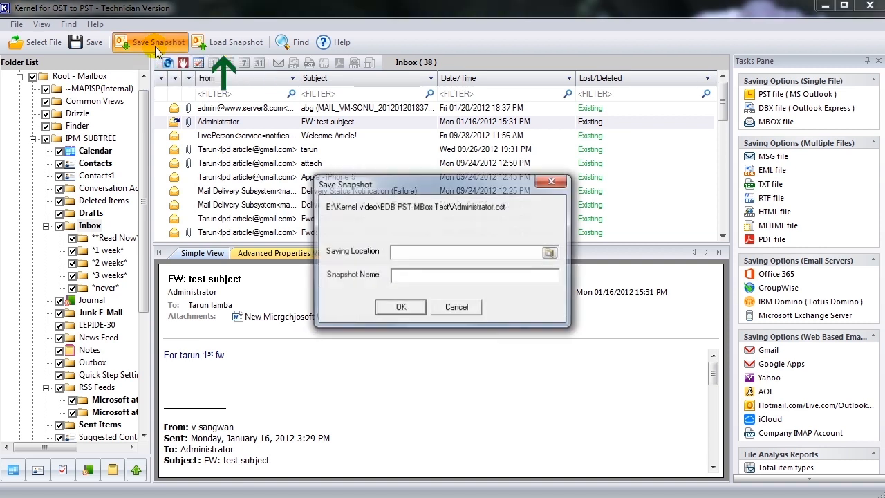
pyautogui.click(549, 252)
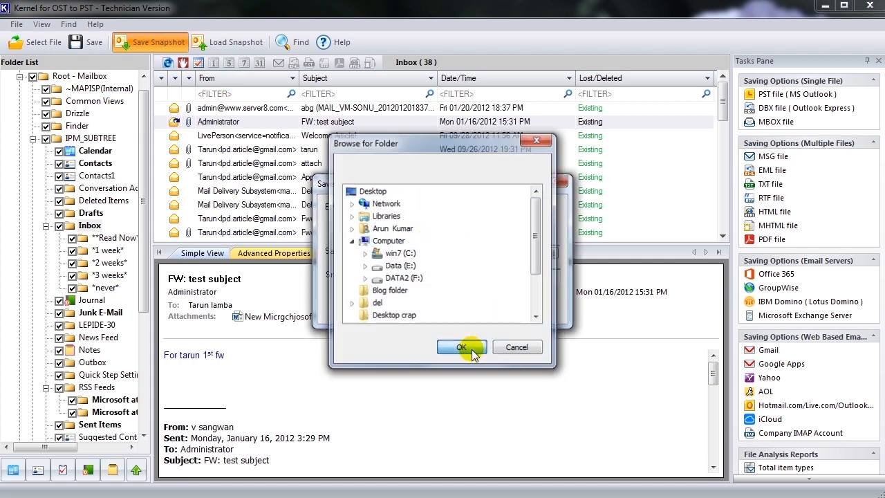
pyautogui.click(462, 346)
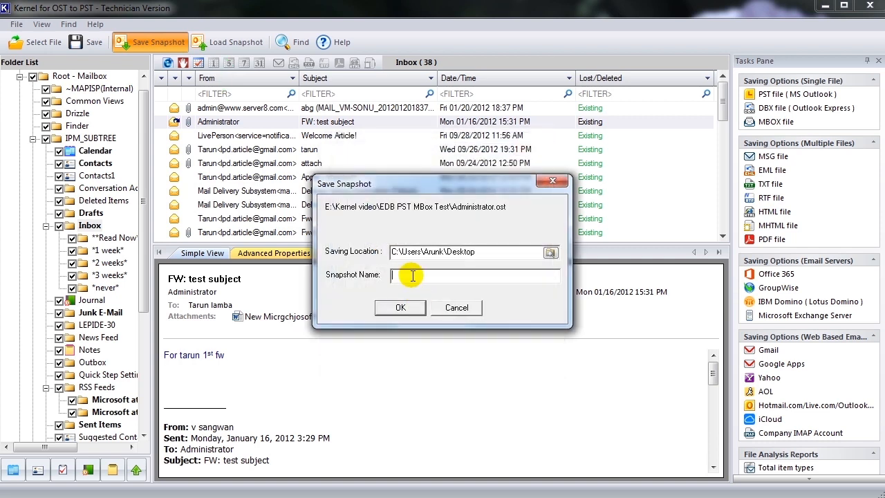
pyautogui.write('snap1')
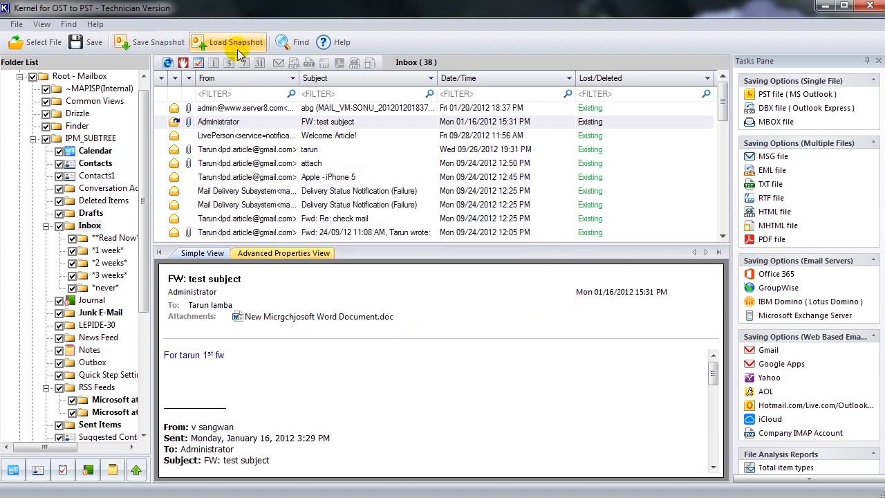
# - Start loading a snapshot and cancel the Open dialog without choosing a file
pyautogui.click(236, 41)
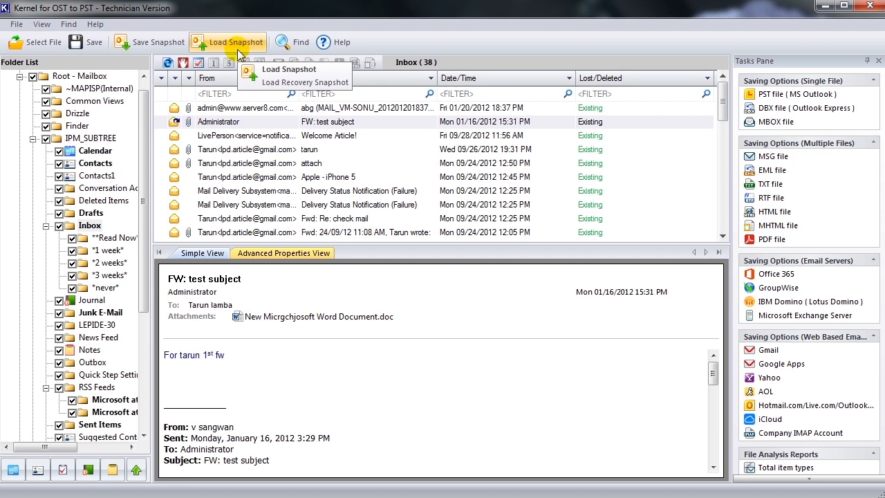
pyautogui.click(288, 69)
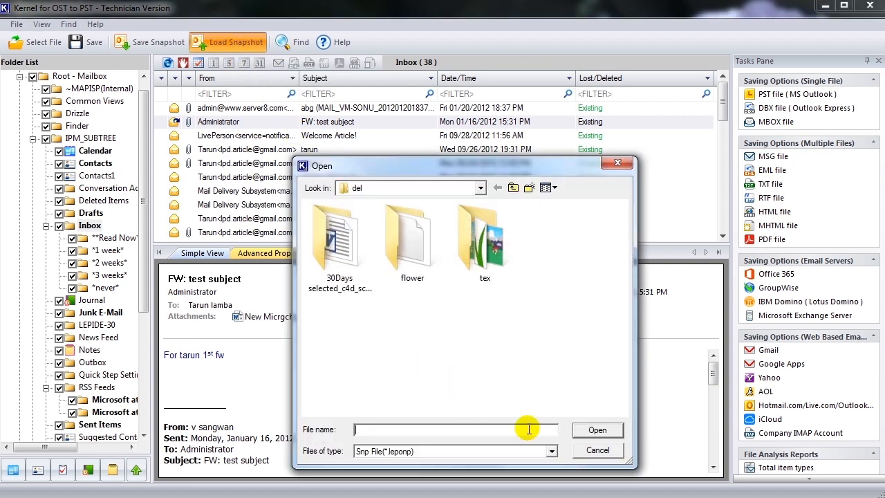
pyautogui.click(597, 451)
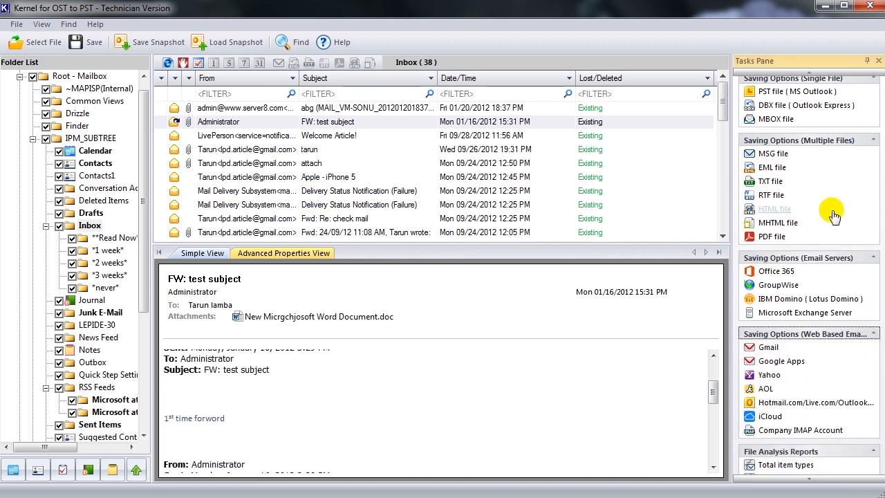
# - Run the Total item types analysis on Root - Mailbox and view the resulting chart
pyautogui.scroll(-3)
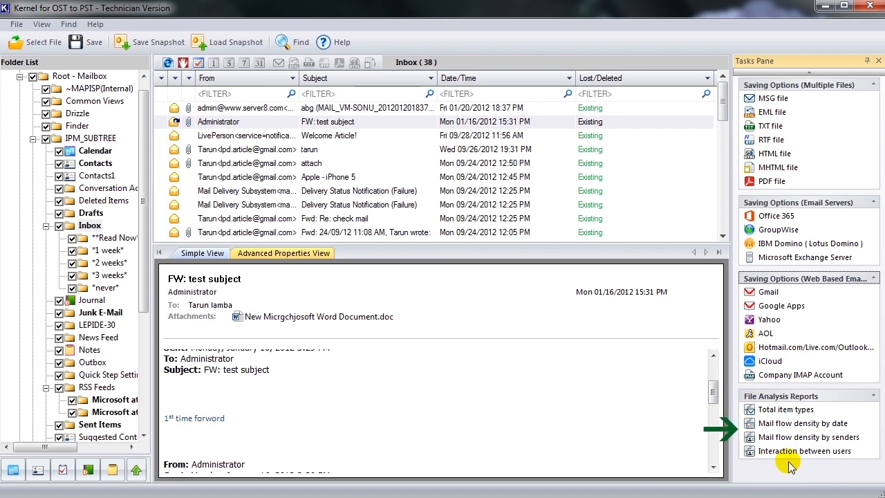
pyautogui.moveTo(807, 470)
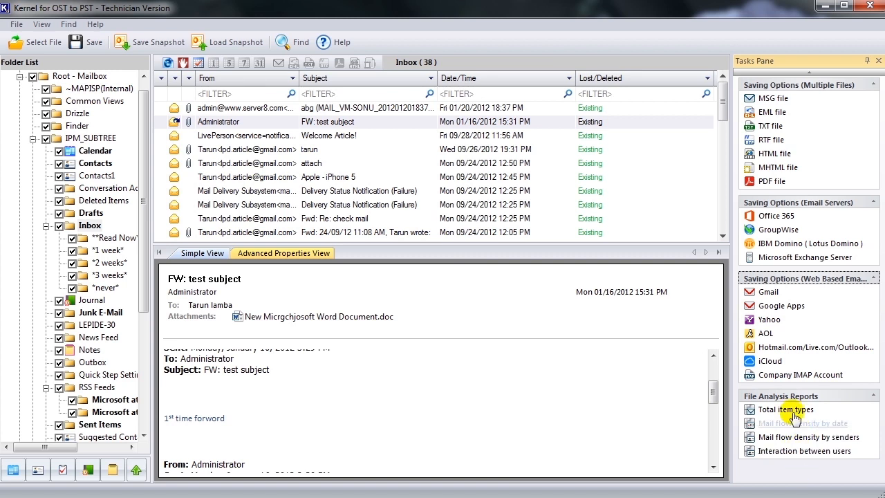
pyautogui.click(783, 409)
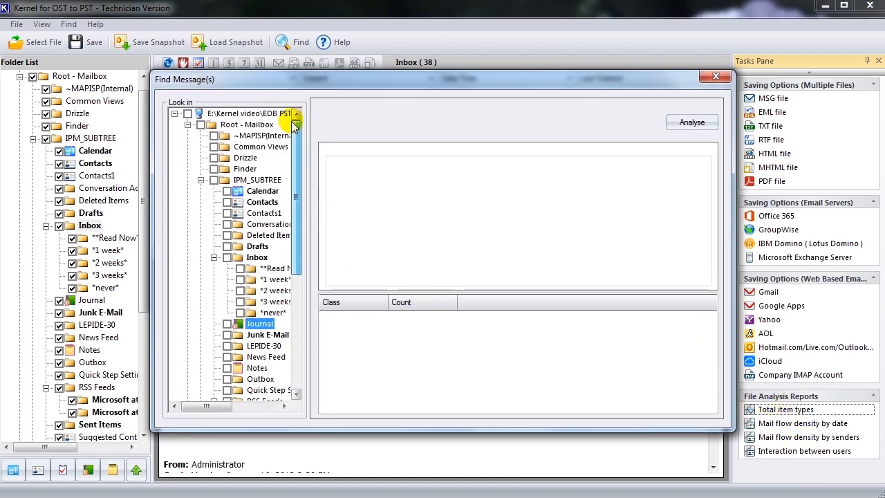
pyautogui.click(187, 113)
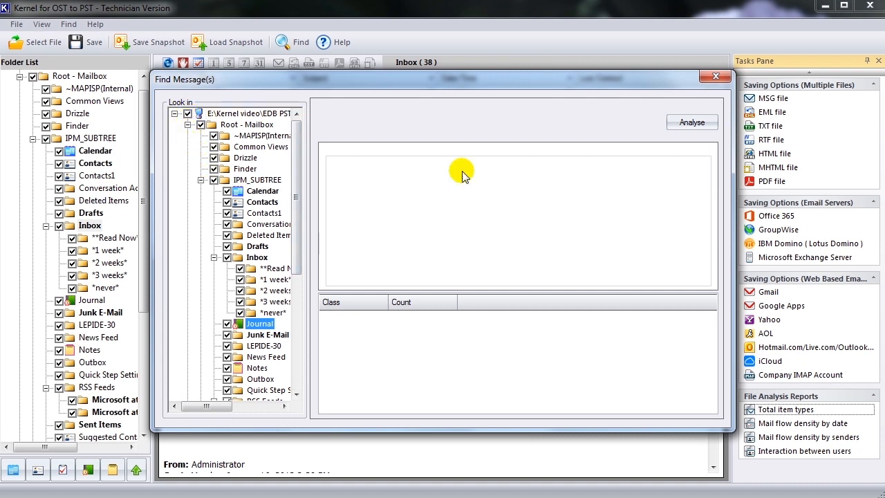
pyautogui.click(692, 121)
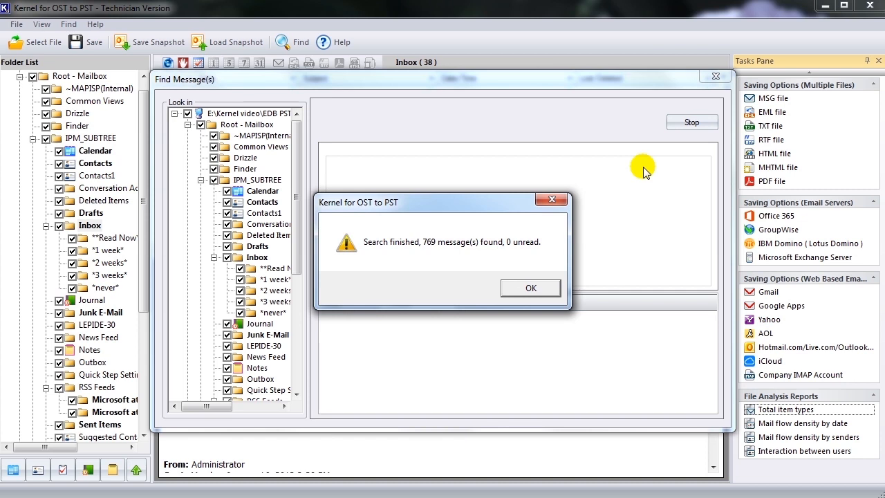
pyautogui.click(531, 288)
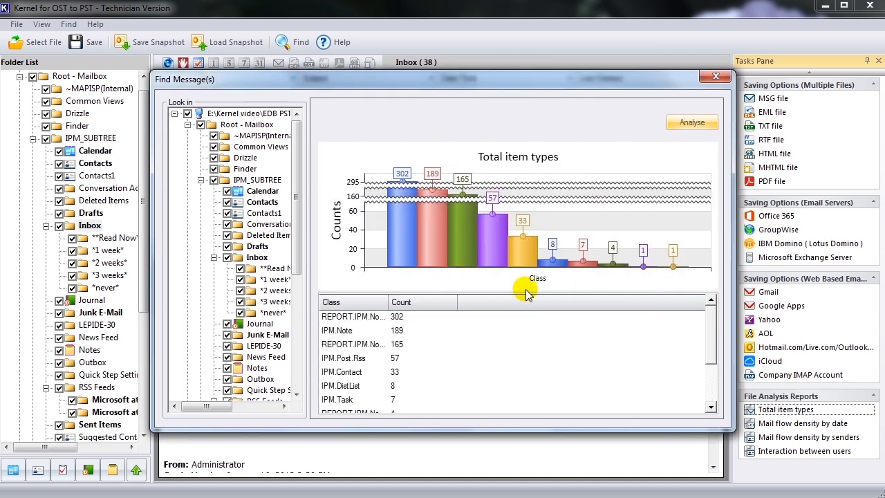
pyautogui.scroll(-3)
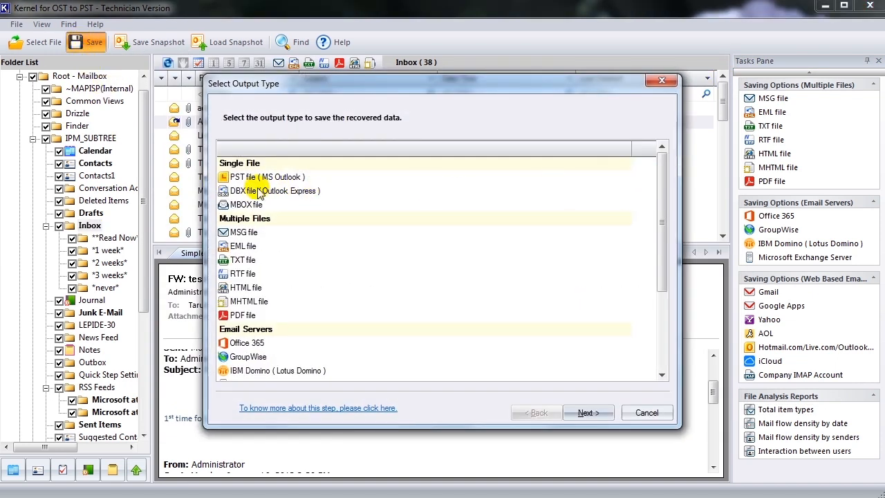
pyautogui.moveTo(607, 216)
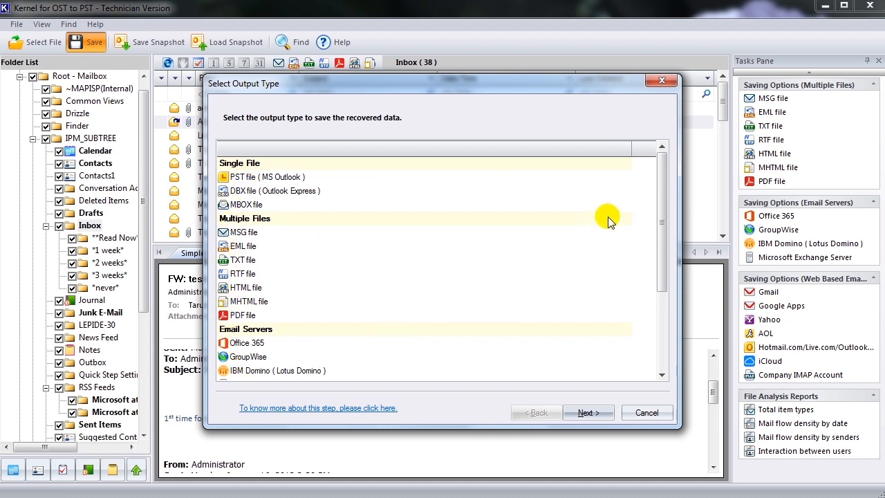
# - Choose 'PST file (MS Outlook)' as output and pass the filters at their defaults
pyautogui.scroll(-3)
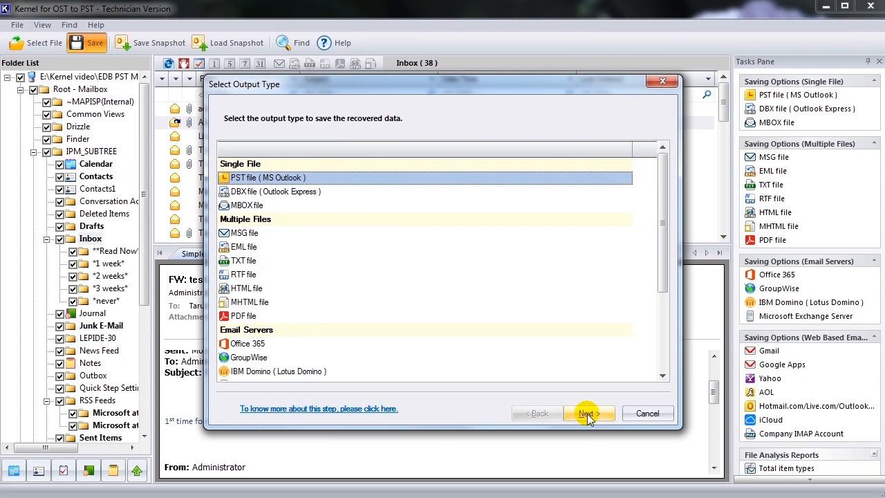
pyautogui.click(590, 412)
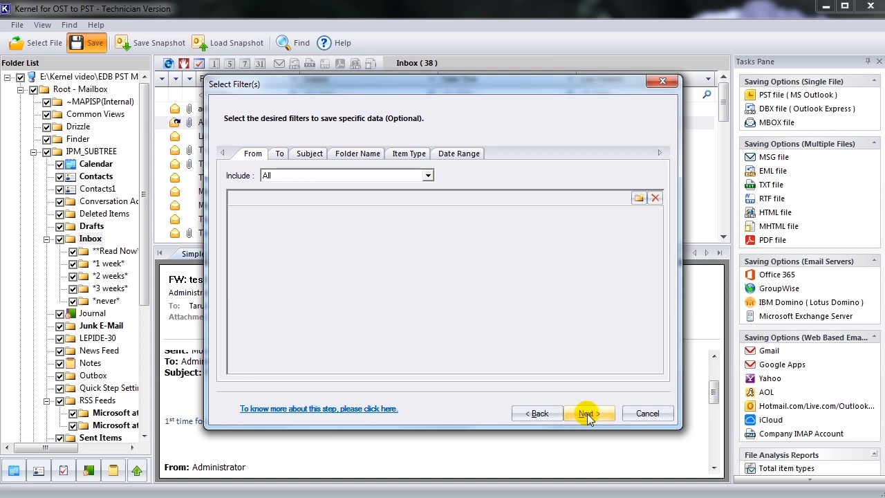
pyautogui.click(586, 412)
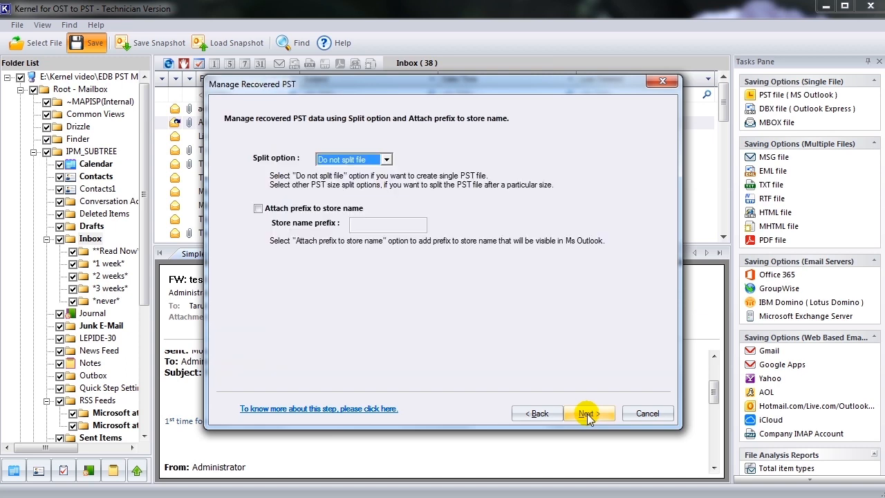
pyautogui.moveTo(503, 305)
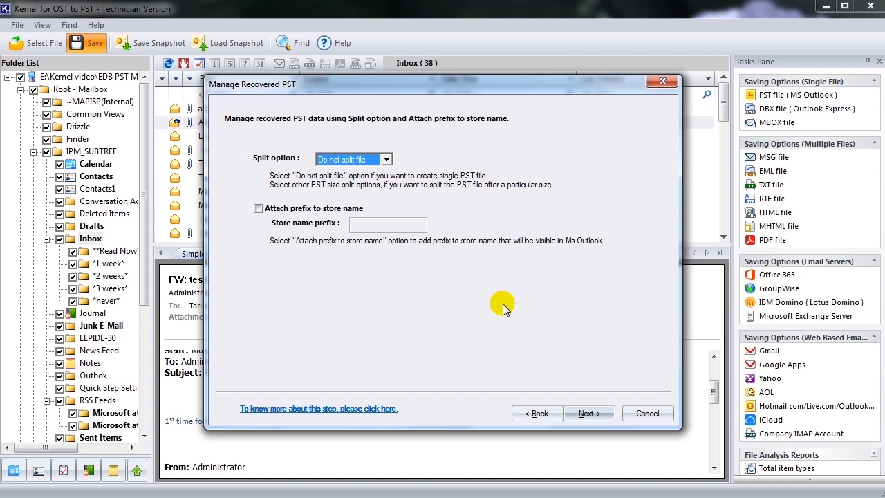
pyautogui.moveTo(459, 249)
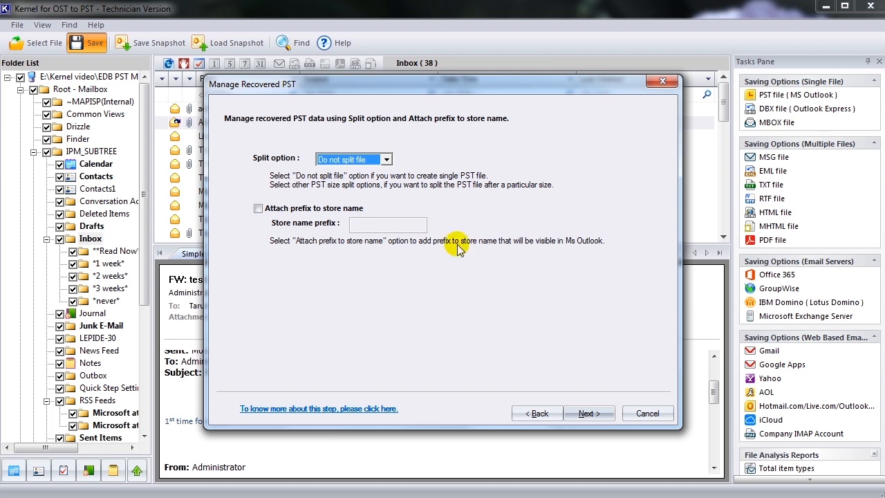
# - Keep 'Do not split file', attach store name prefix 'repair', and proceed to the save location
pyautogui.click(386, 159)
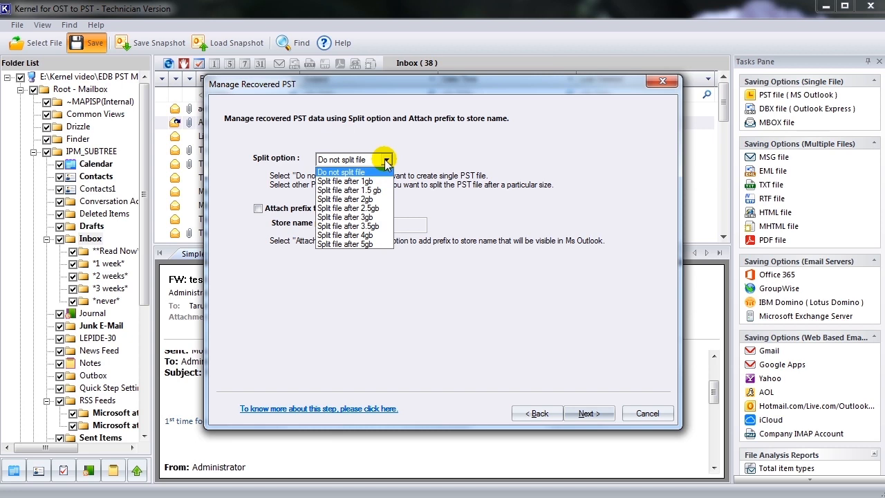
pyautogui.click(342, 171)
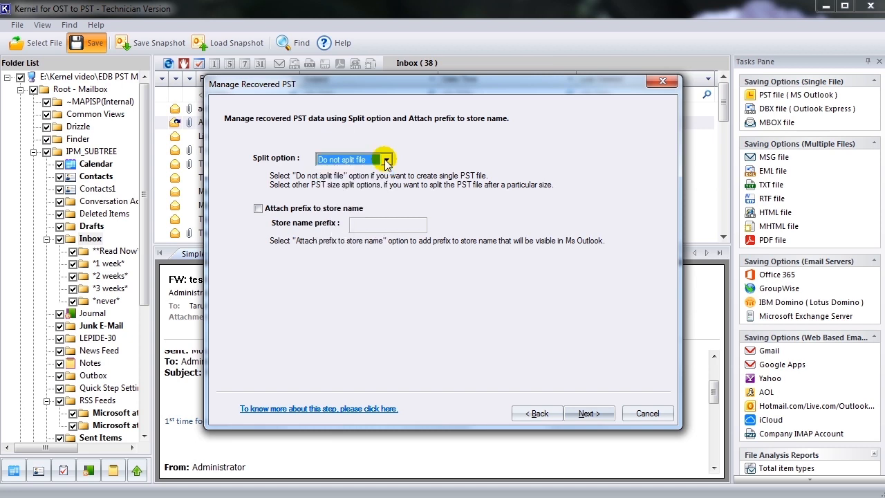
pyautogui.click(257, 208)
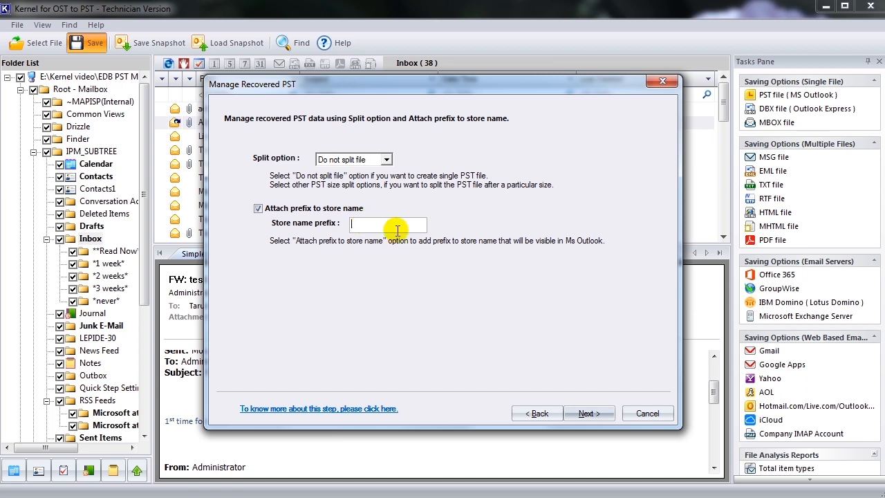
pyautogui.write('repal')
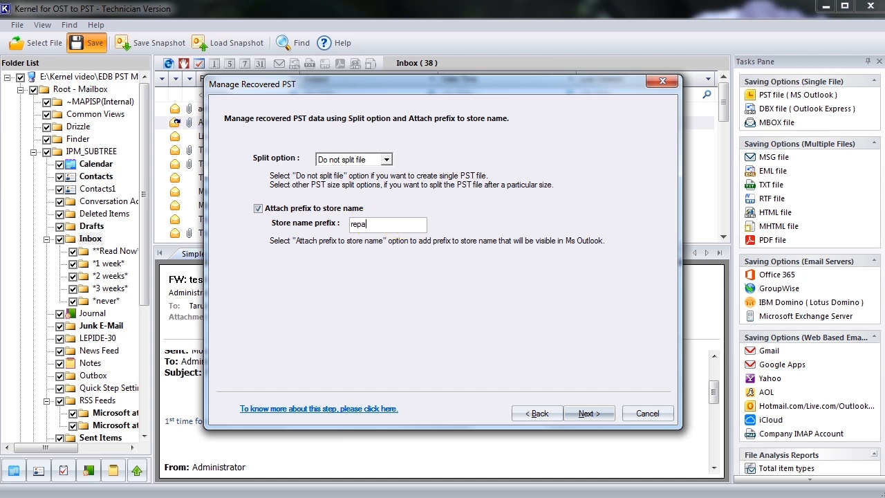
pyautogui.write('r')
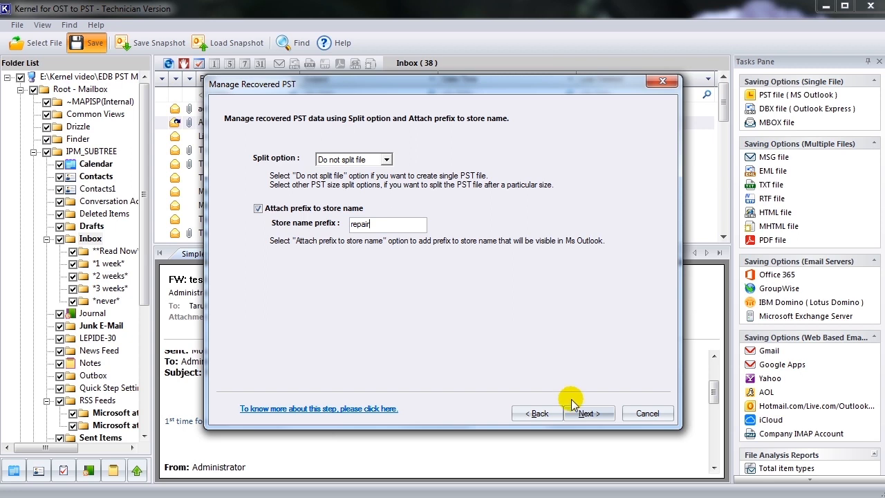
pyautogui.click(589, 412)
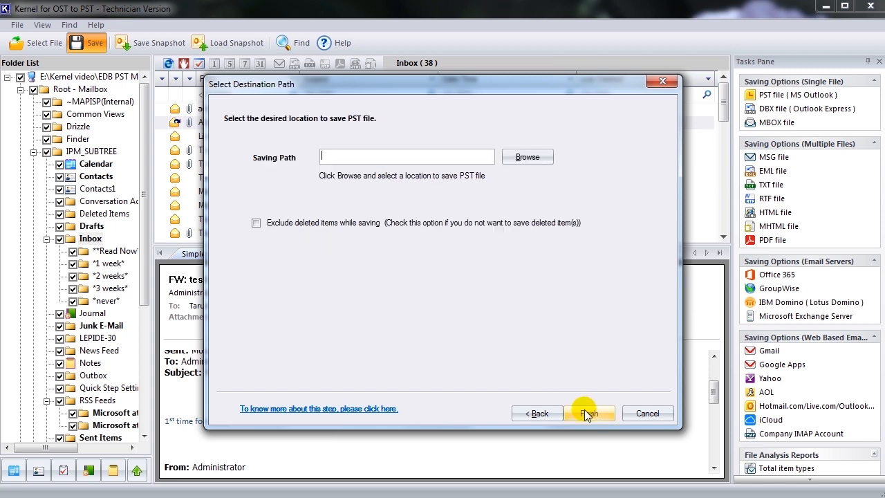
pyautogui.moveTo(528, 156)
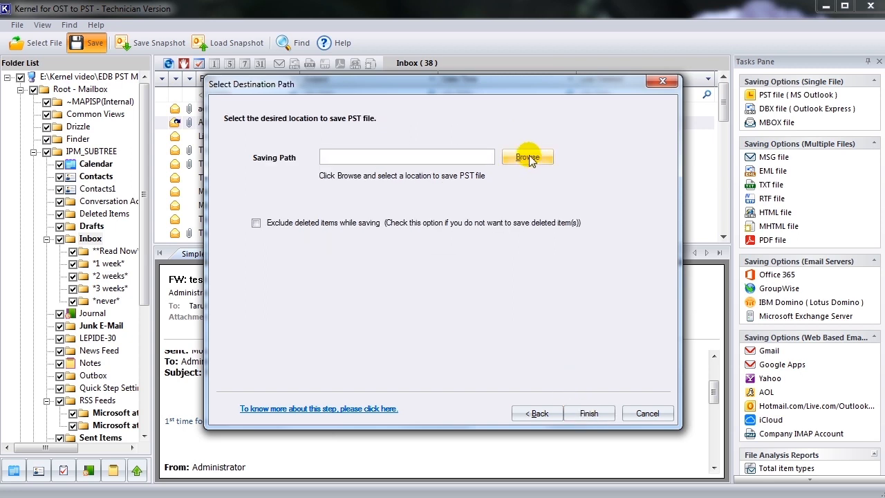
# - Set the Desktop as the saving path and finish to start writing the PST
pyautogui.click(528, 157)
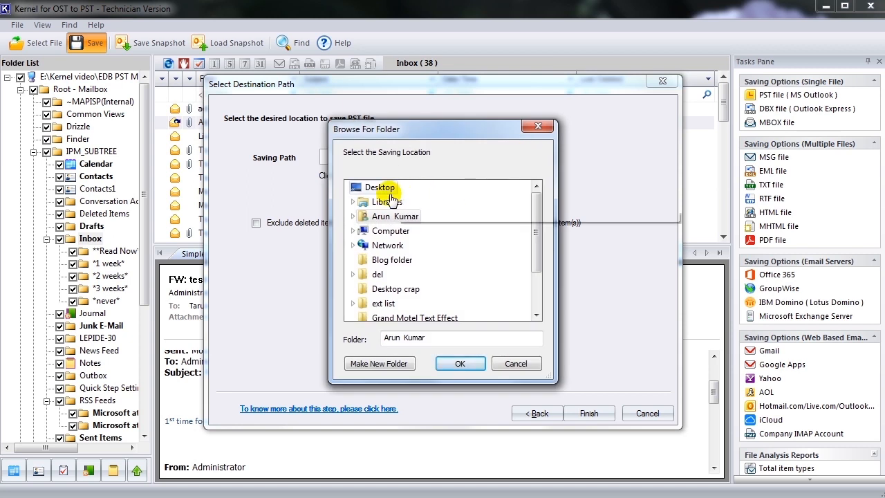
pyautogui.click(381, 187)
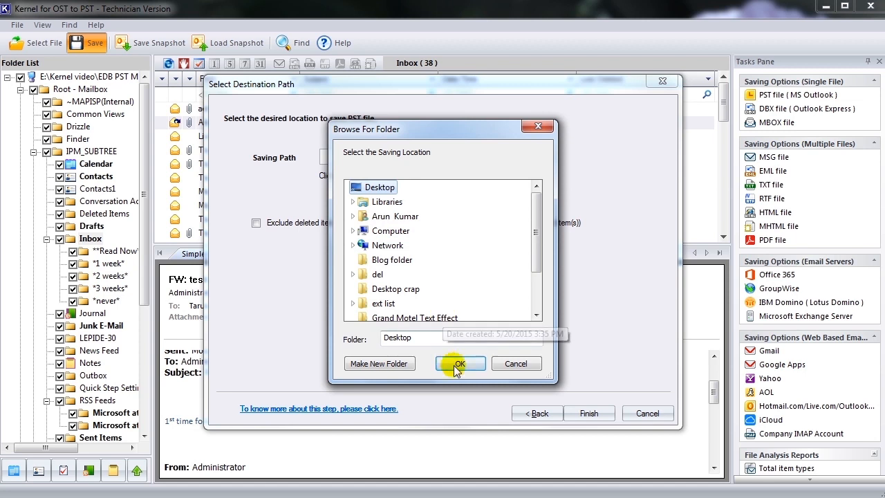
pyautogui.click(459, 363)
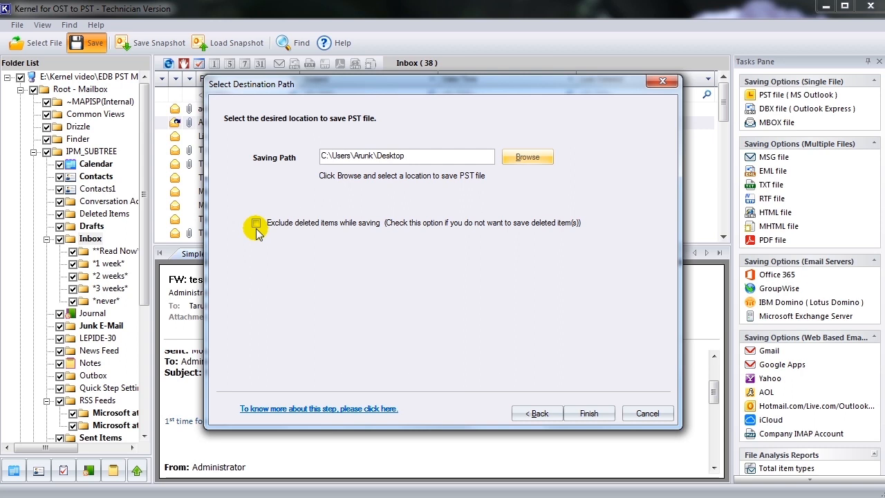
pyautogui.moveTo(548, 378)
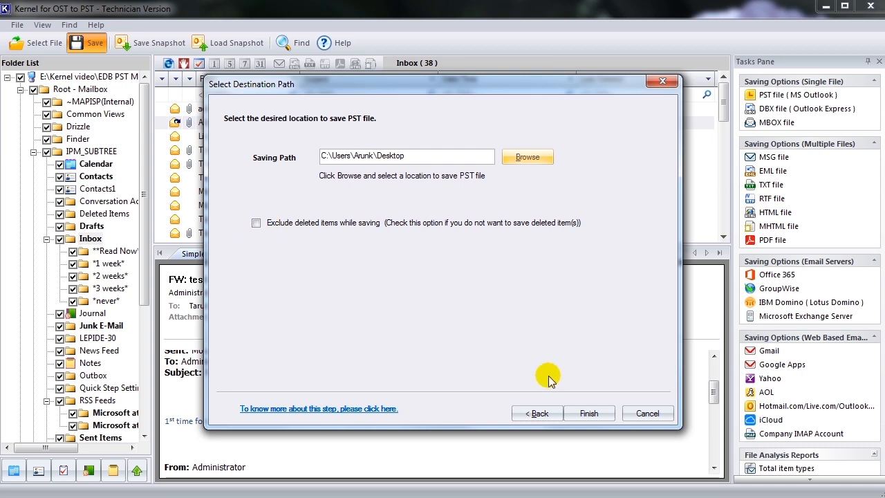
pyautogui.click(589, 412)
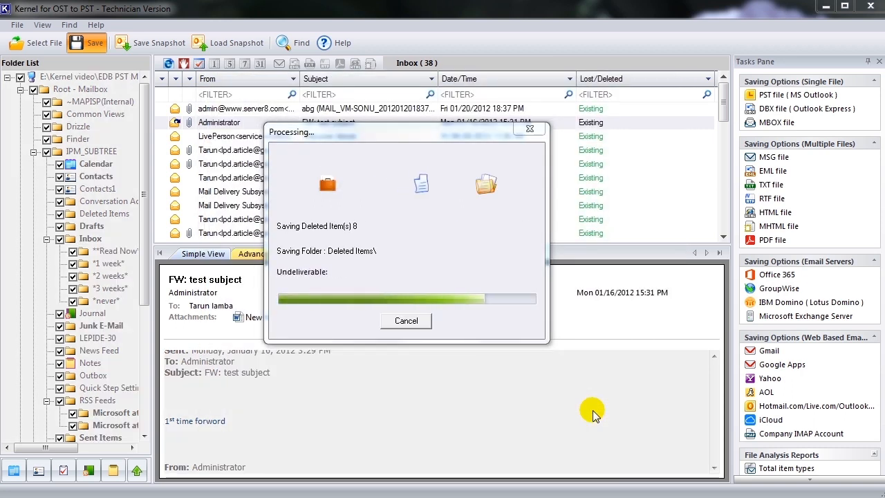